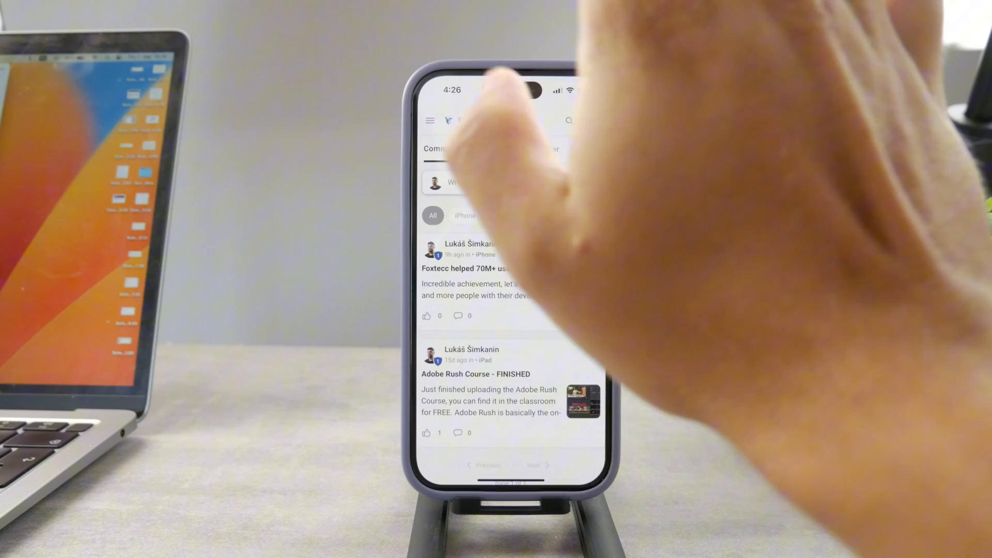
# Switch from the Foxtecc Community feed to the courses page listing Adobe Rush Course
pyautogui.click(496, 149)
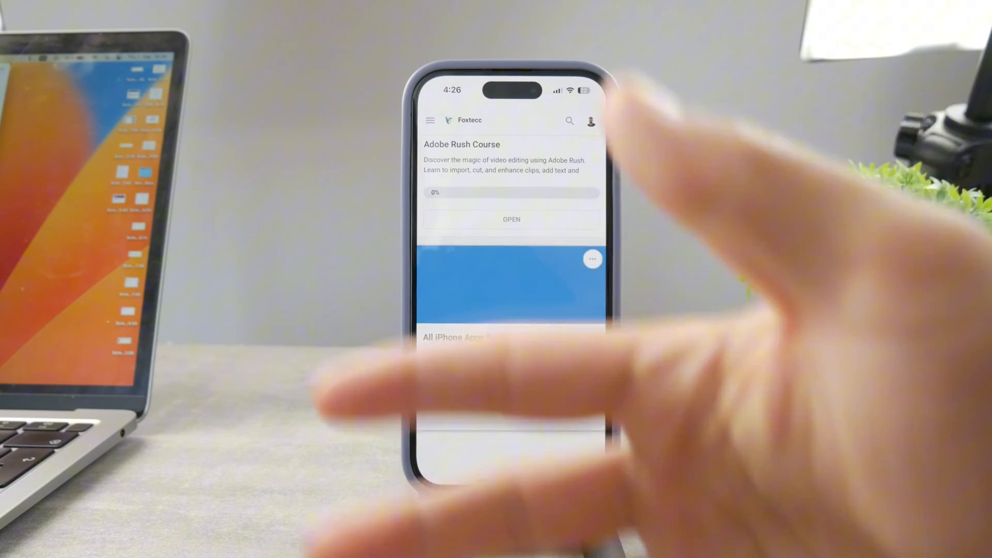
pyautogui.scroll(-3)
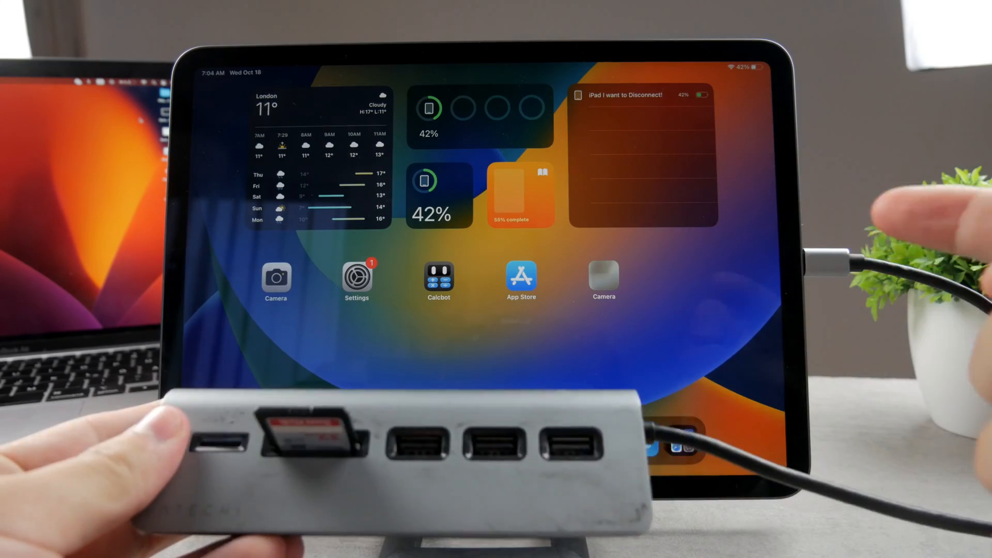
pyautogui.hscroll(-3)
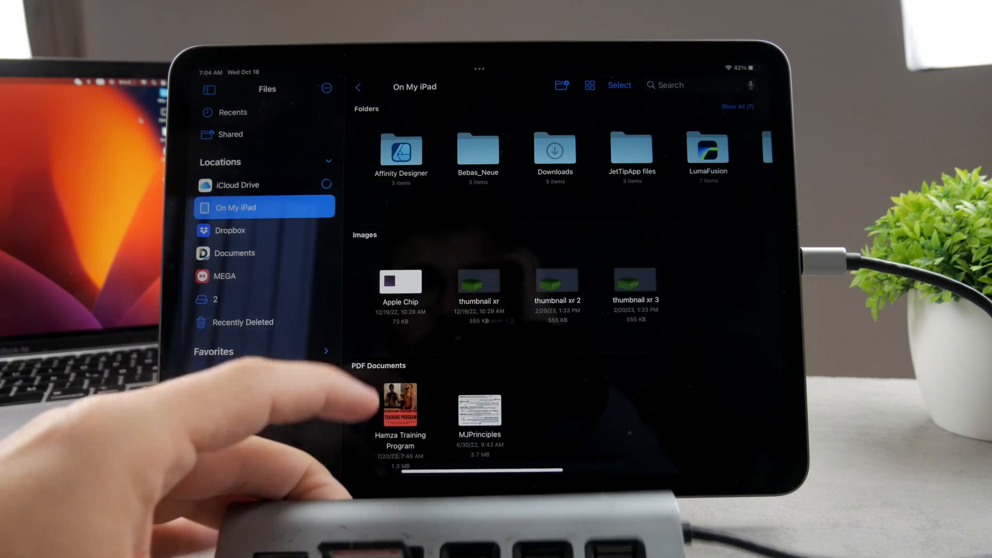
# Open the memory card's DCIM folder, showing the single 110_PANA subfolder
pyautogui.click(227, 299)
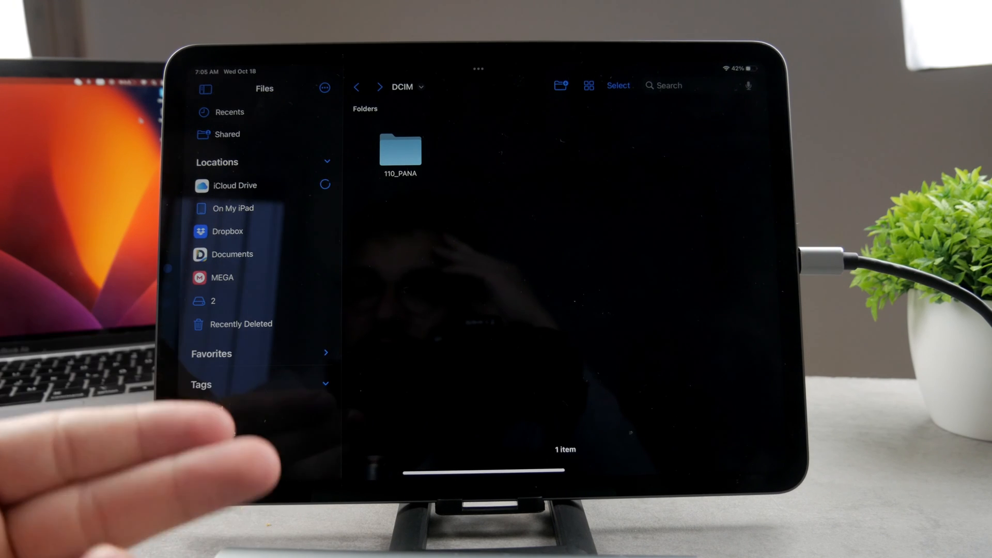
# Exit Files back to the iPad home screen with its widgets and dock
pyautogui.click(324, 384)
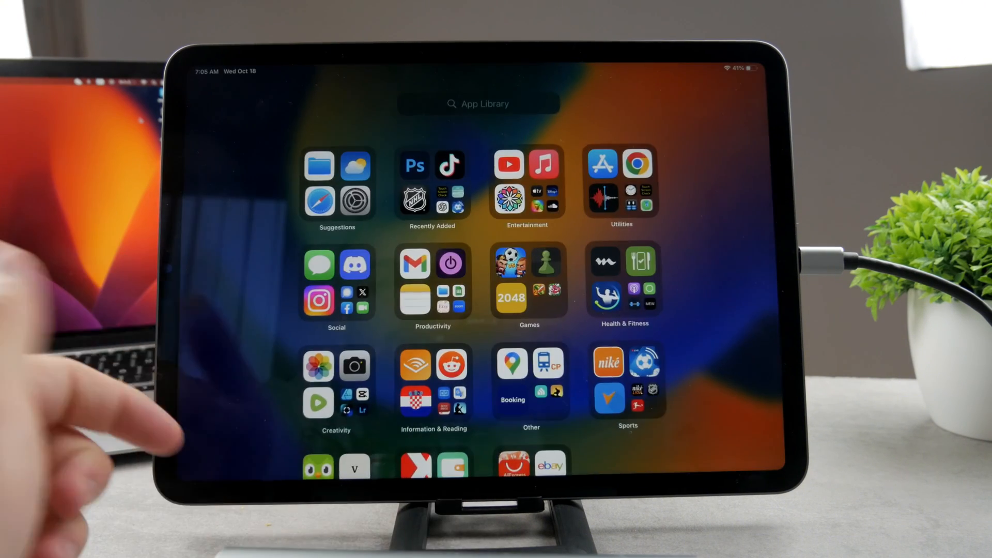
pyautogui.hscroll(3)
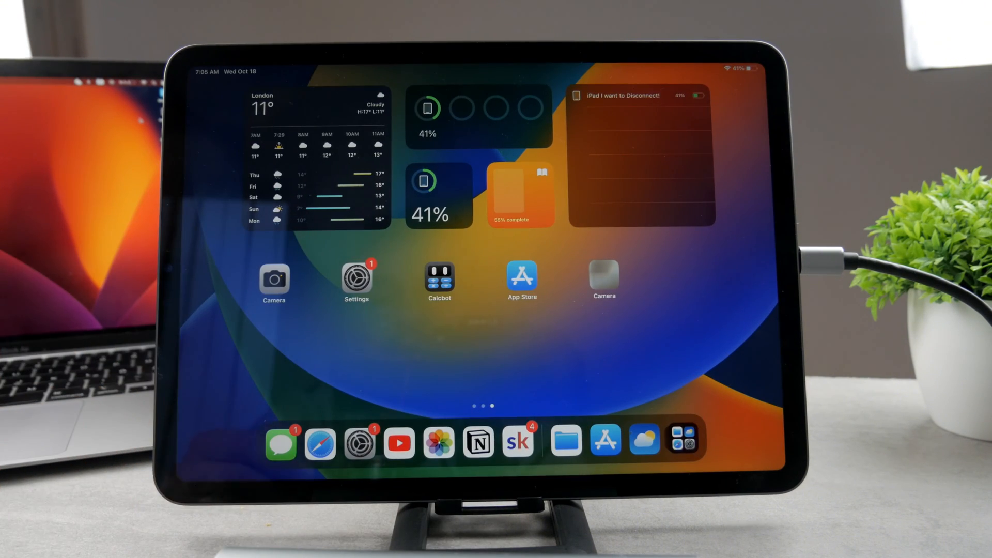